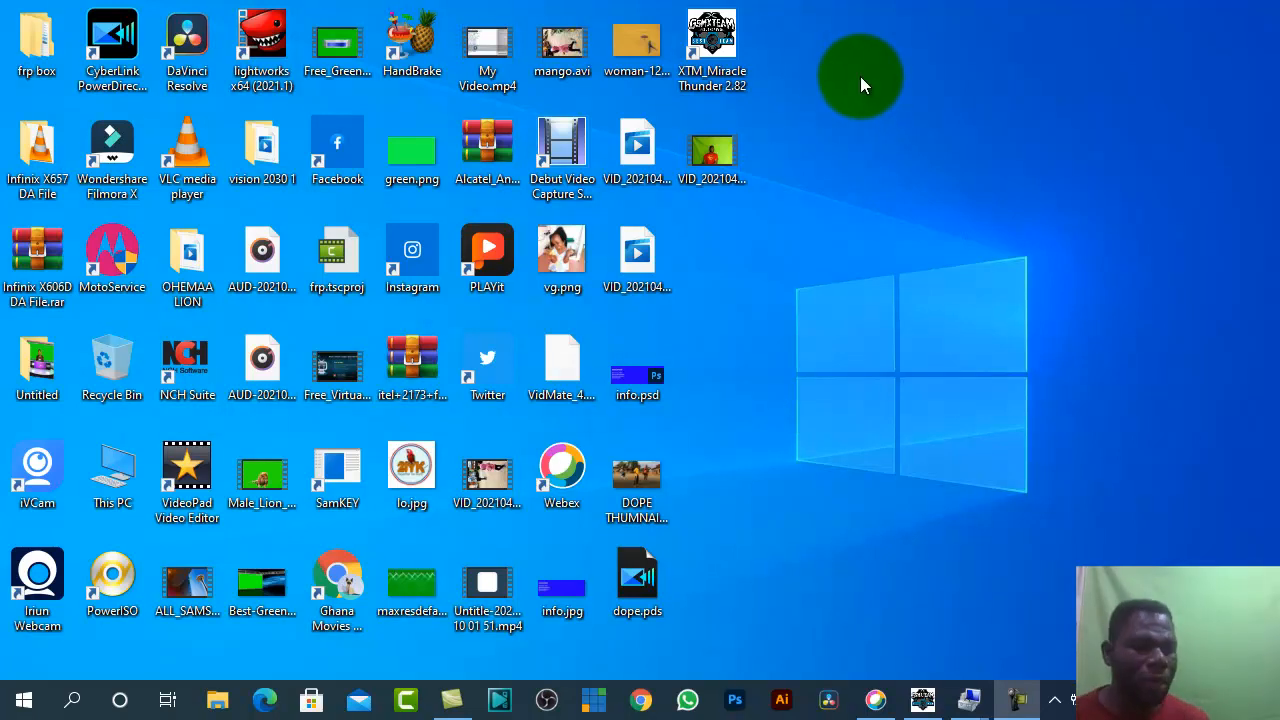
pyautogui.moveTo(561, 360)
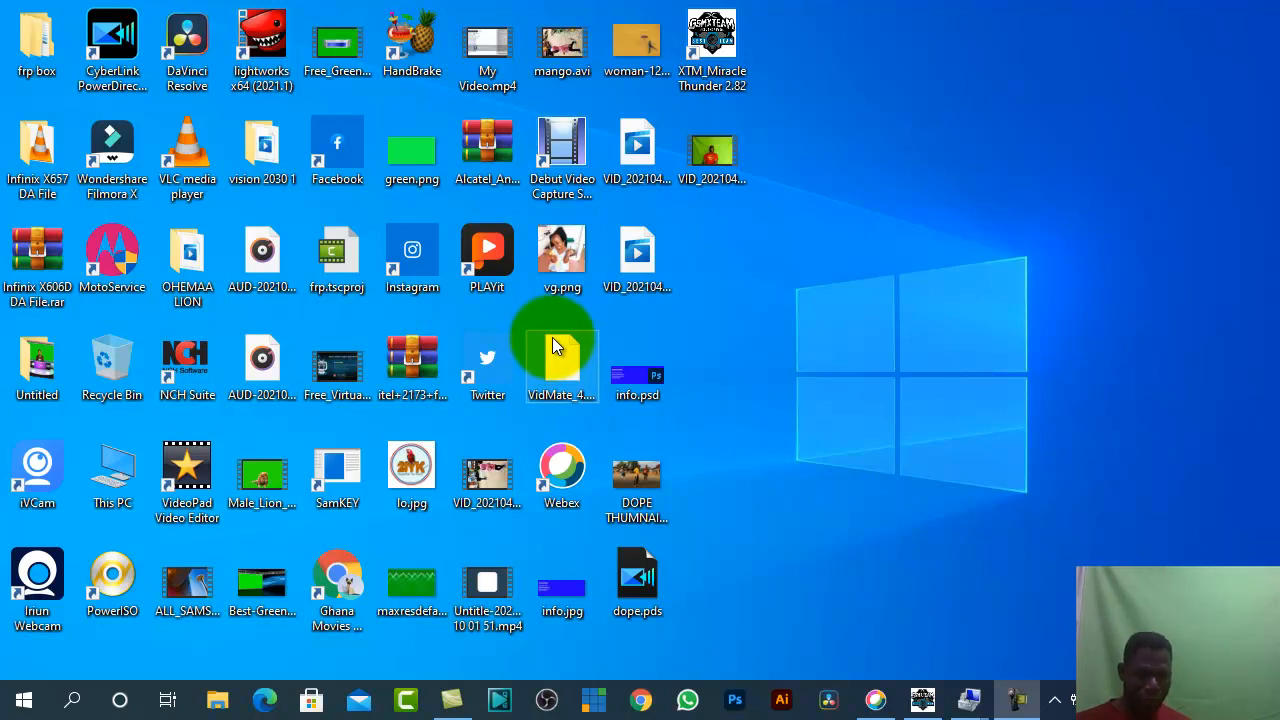
pyautogui.moveTo(585, 340)
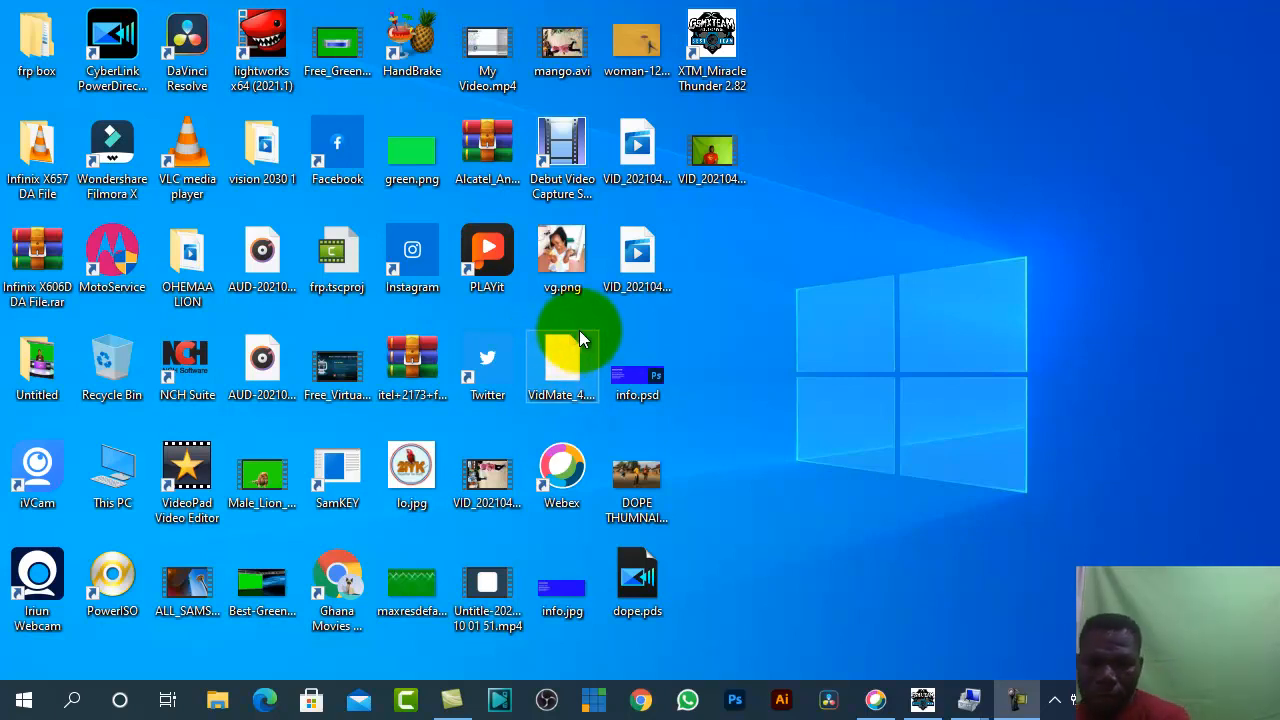
pyautogui.moveTo(583, 337)
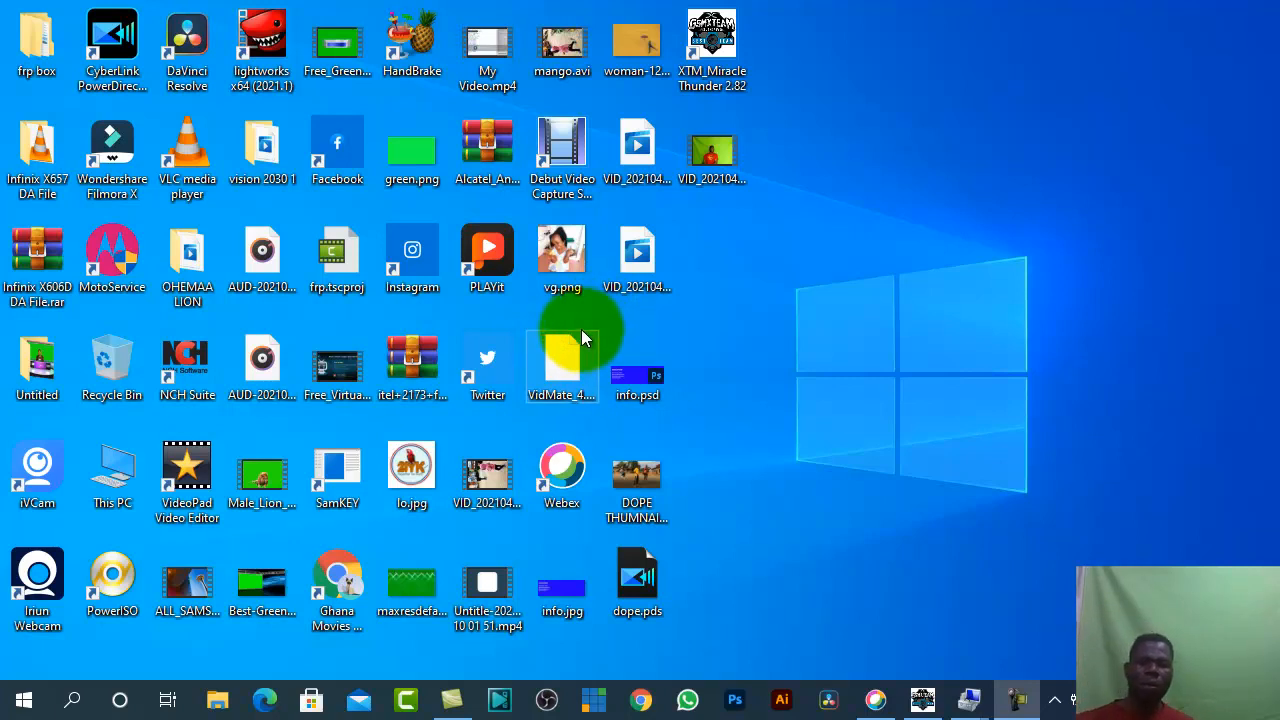
pyautogui.moveTo(850, 555)
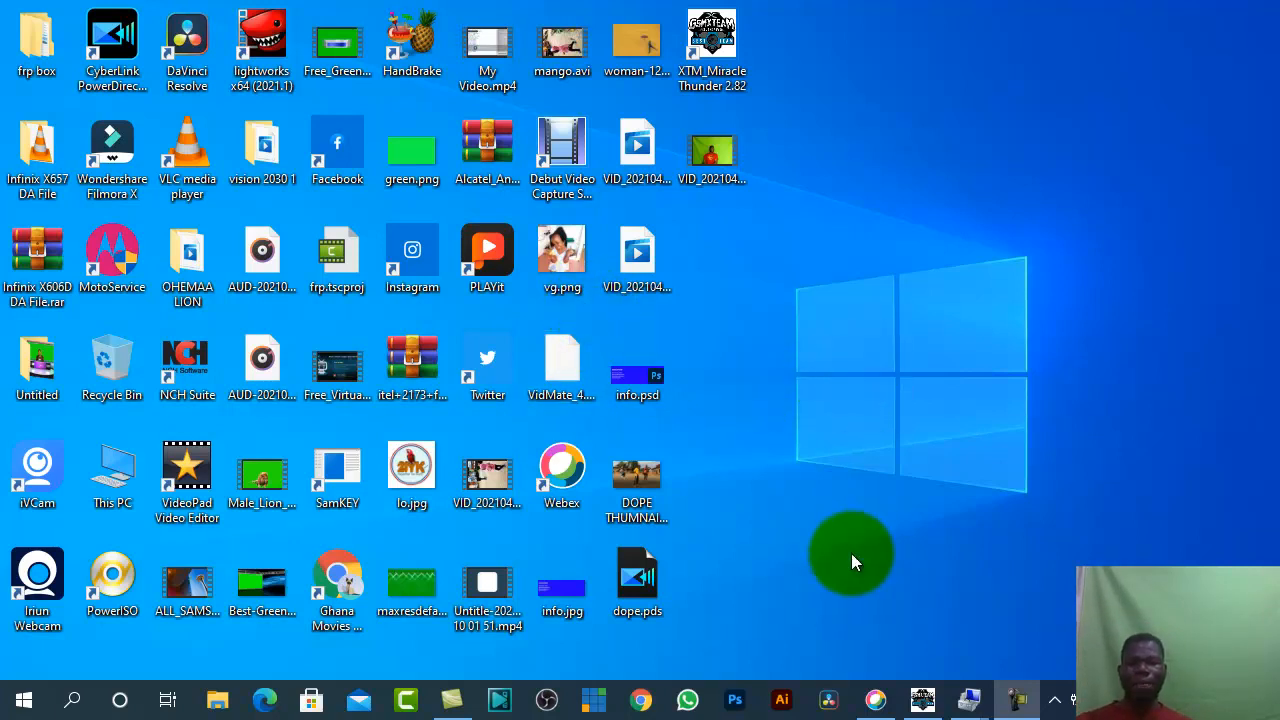
pyautogui.moveTo(950, 695)
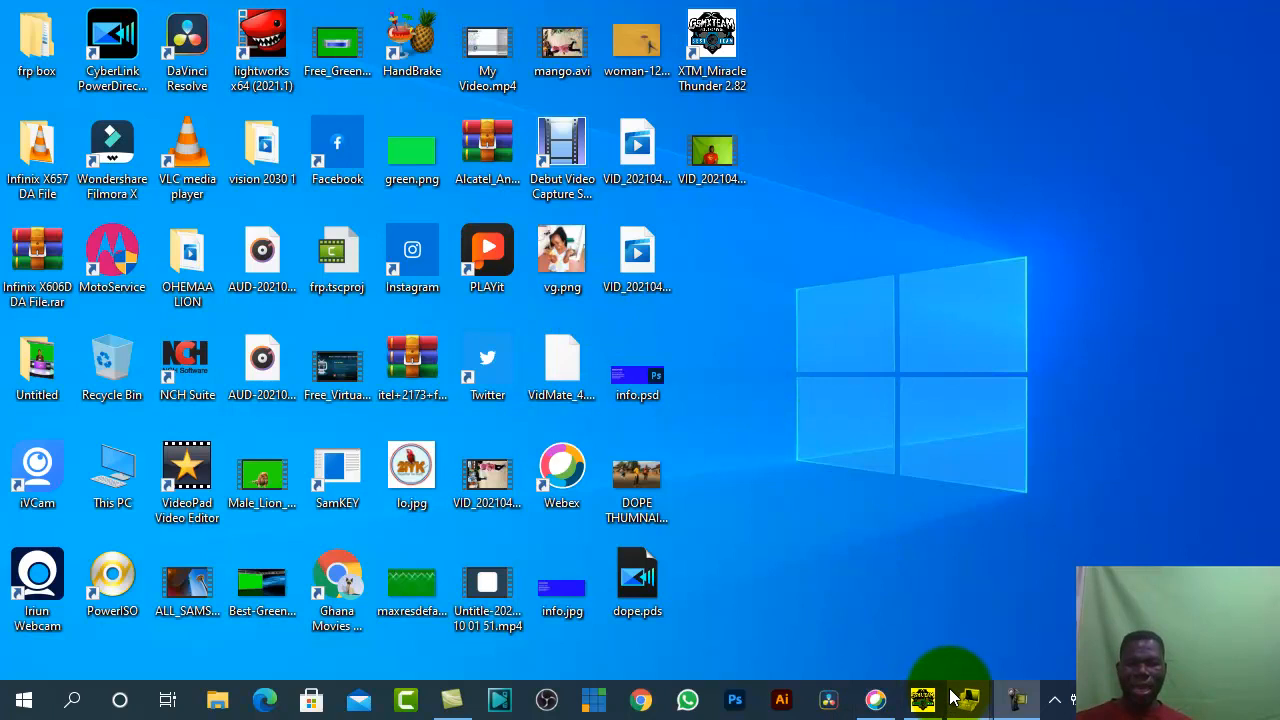
pyautogui.moveTo(921, 698)
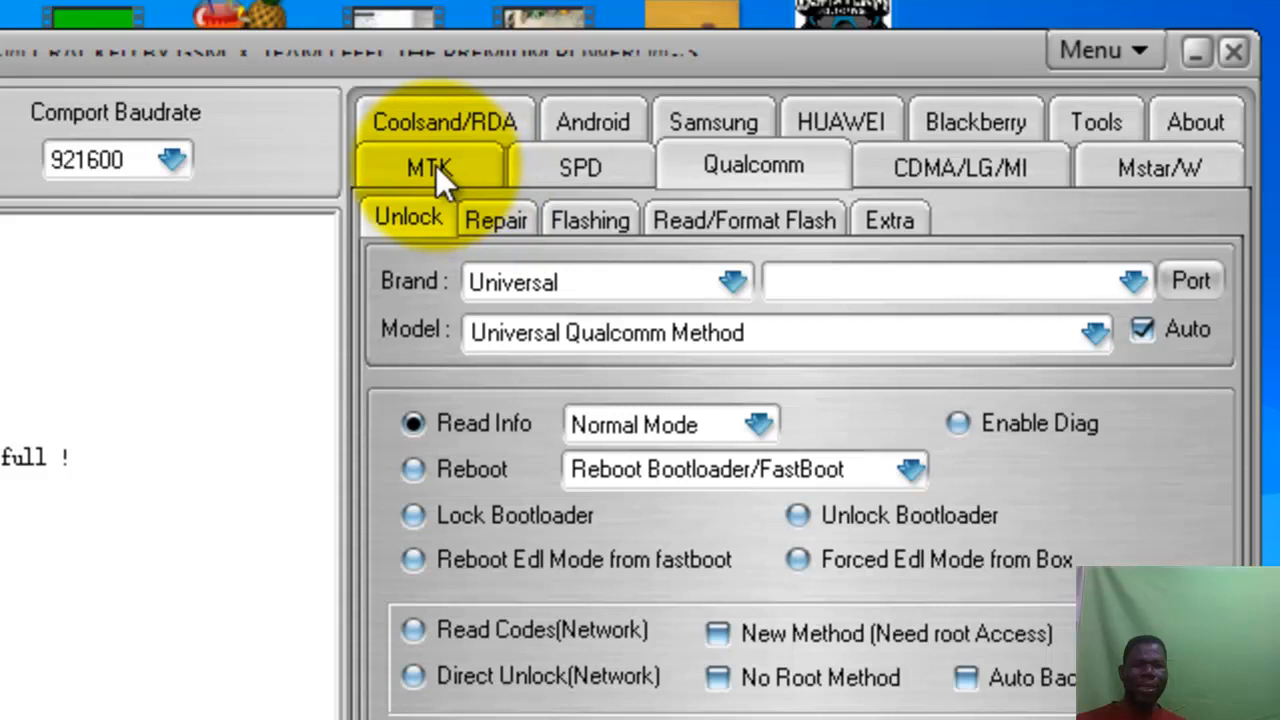
# - Switch Miracle Box to the MTK tab to reach the DA file picker
pyautogui.click(429, 166)
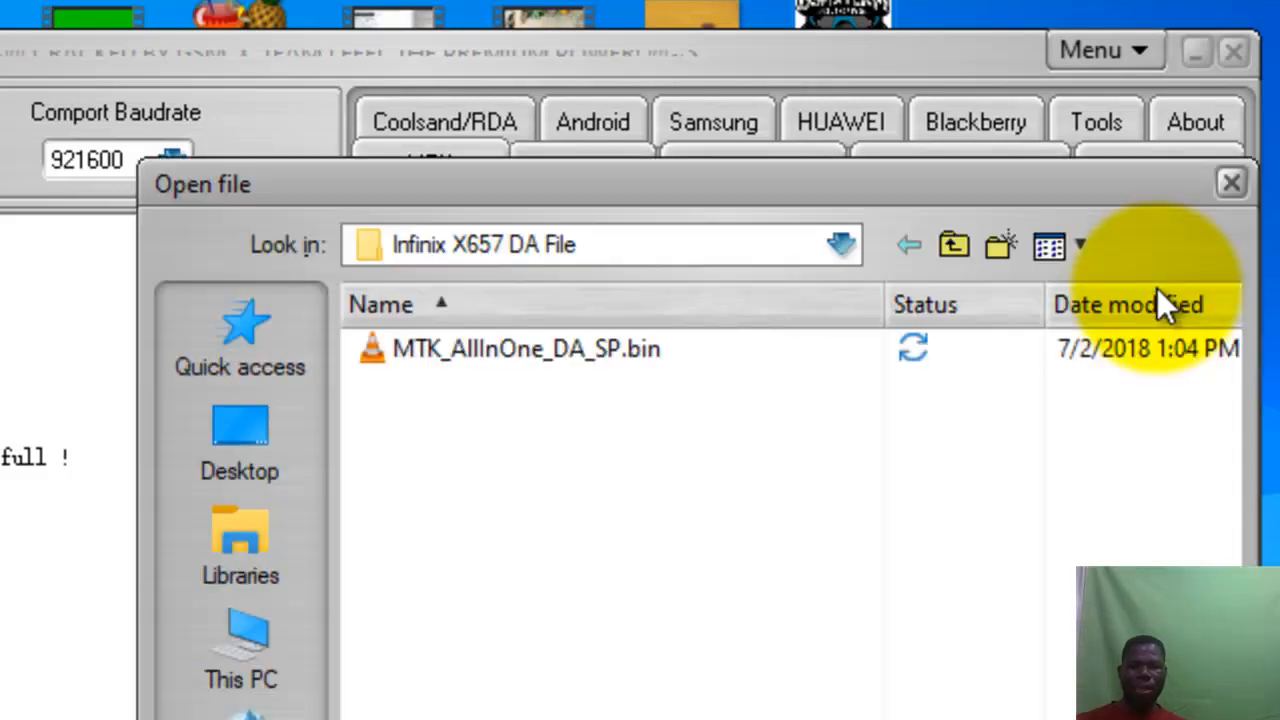
pyautogui.moveTo(790, 550)
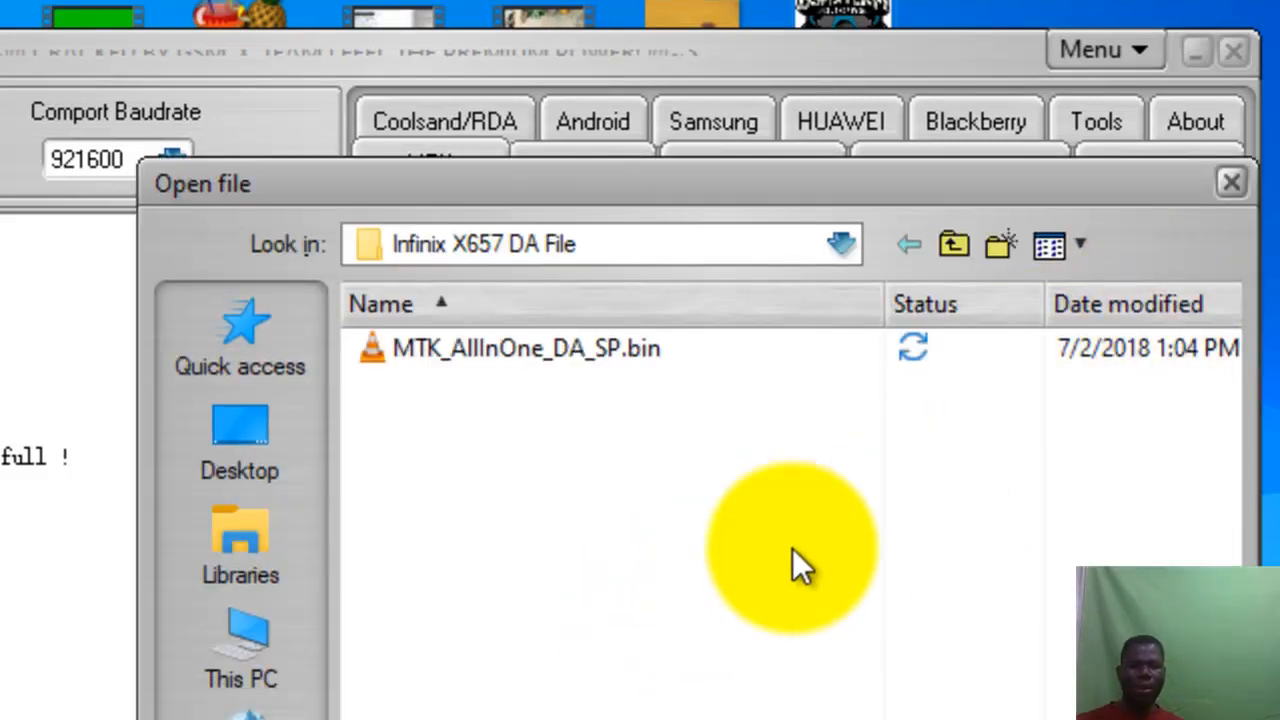
# - Browse from This PC into drive D and the GSM NATION folder
pyautogui.click(239, 640)
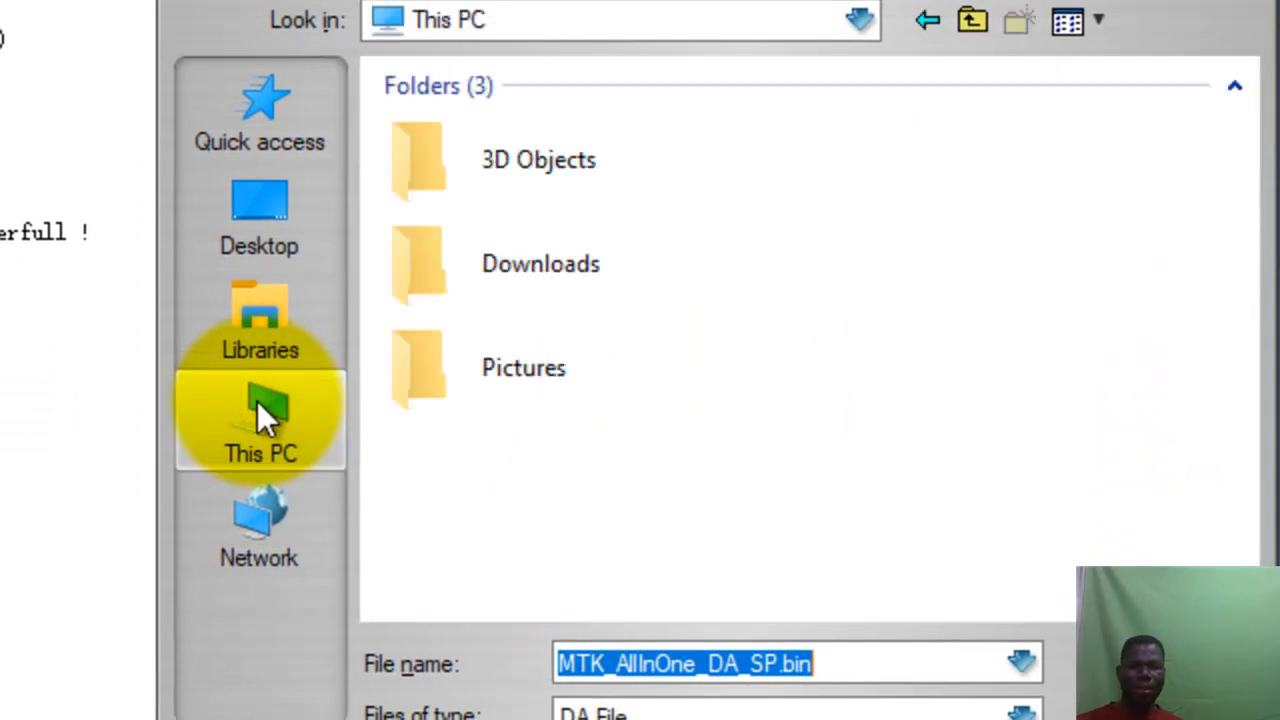
pyautogui.scroll(-3)
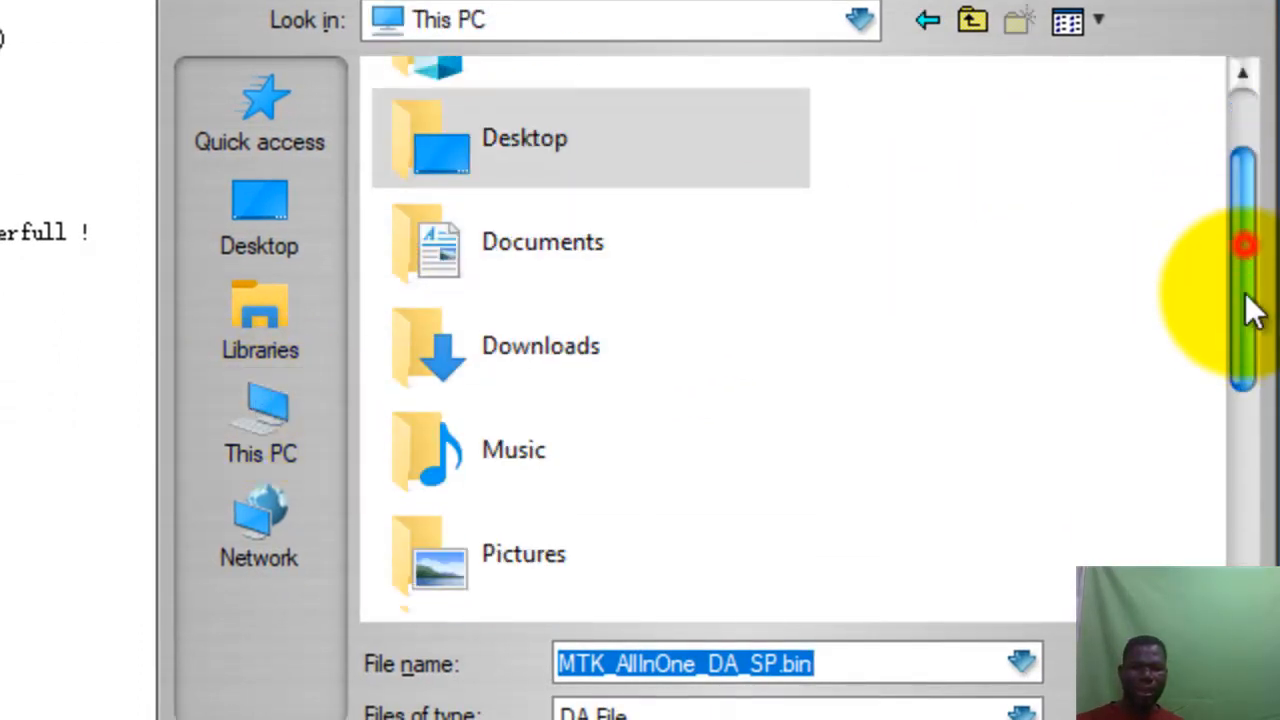
pyautogui.scroll(-3)
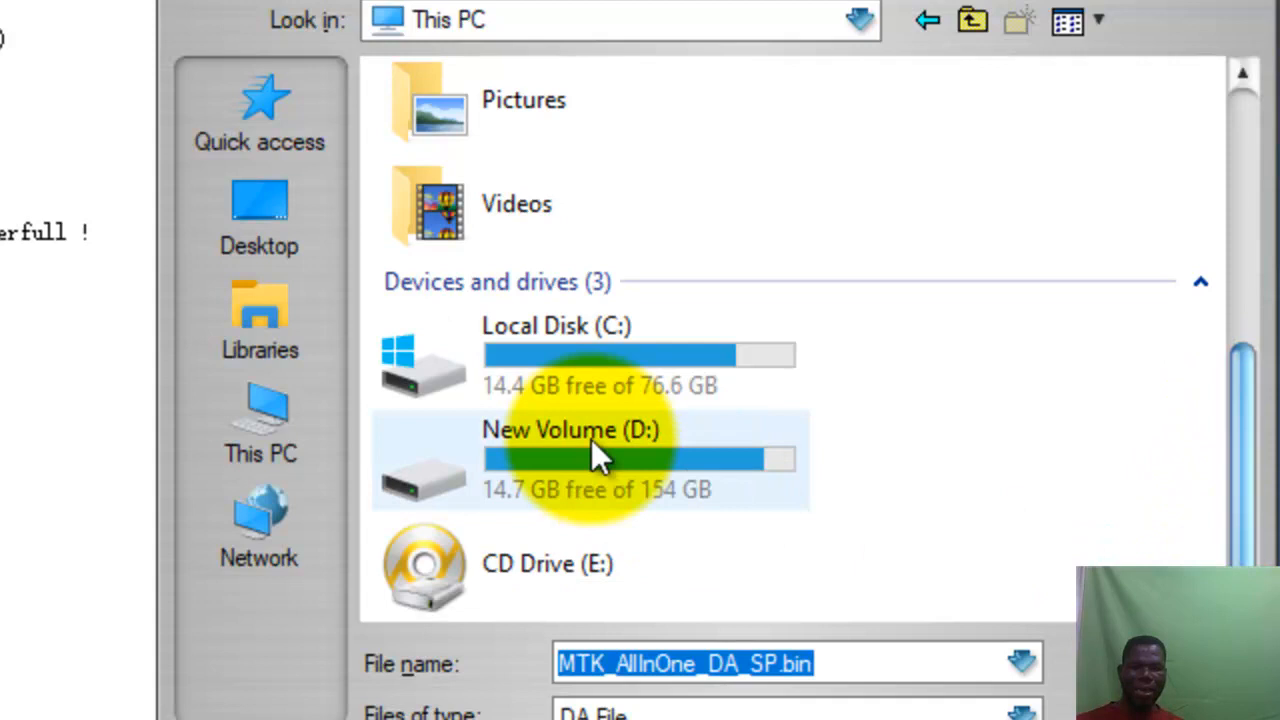
pyautogui.doubleClick(570, 460)
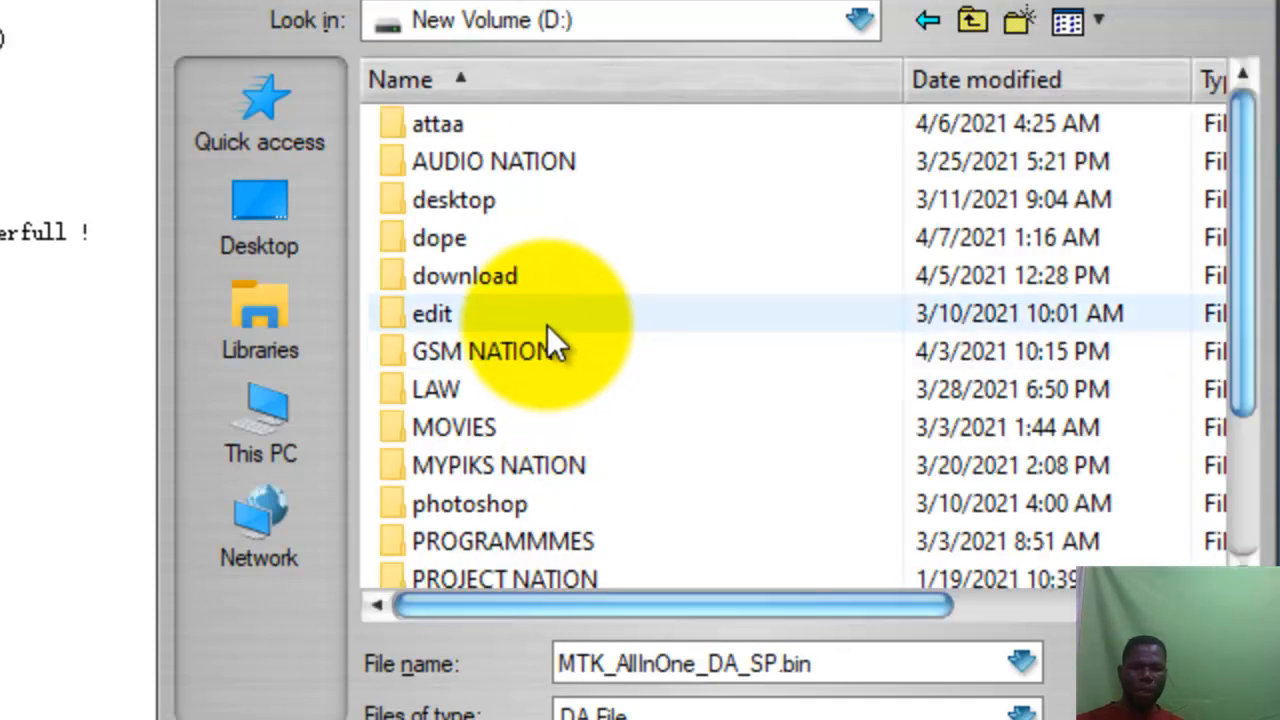
pyautogui.doubleClick(484, 351)
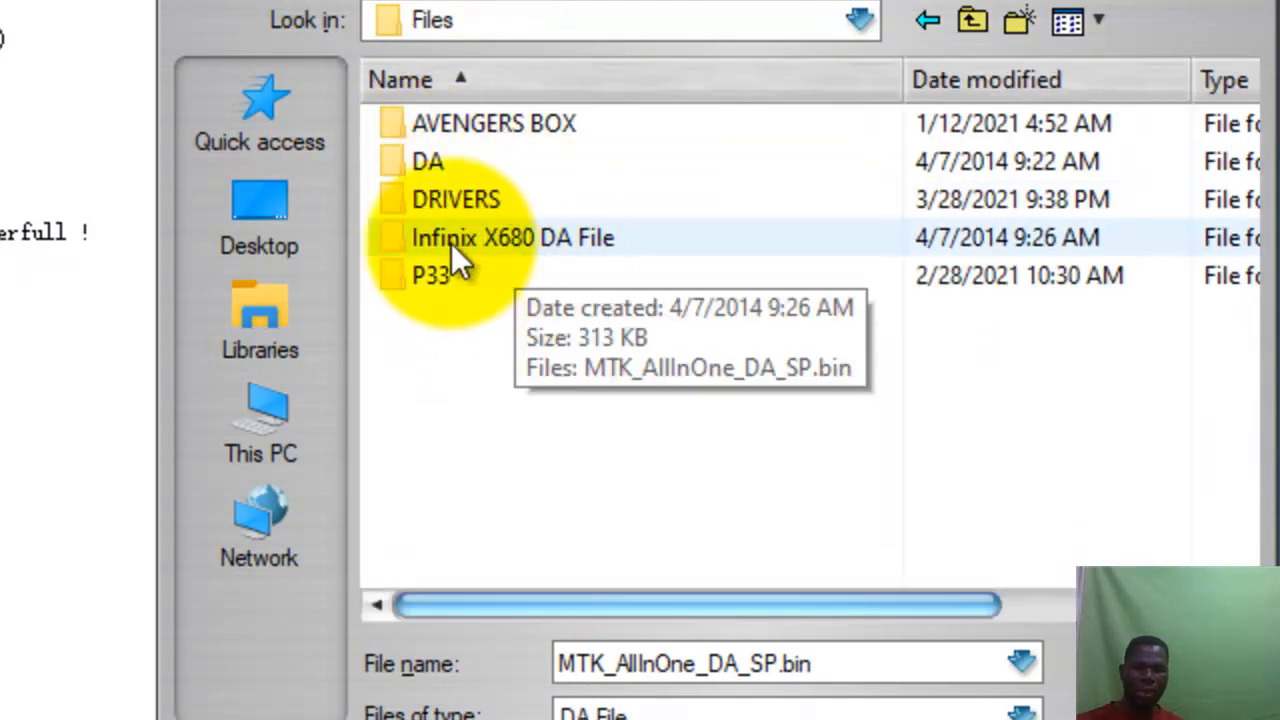
pyautogui.moveTo(555, 250)
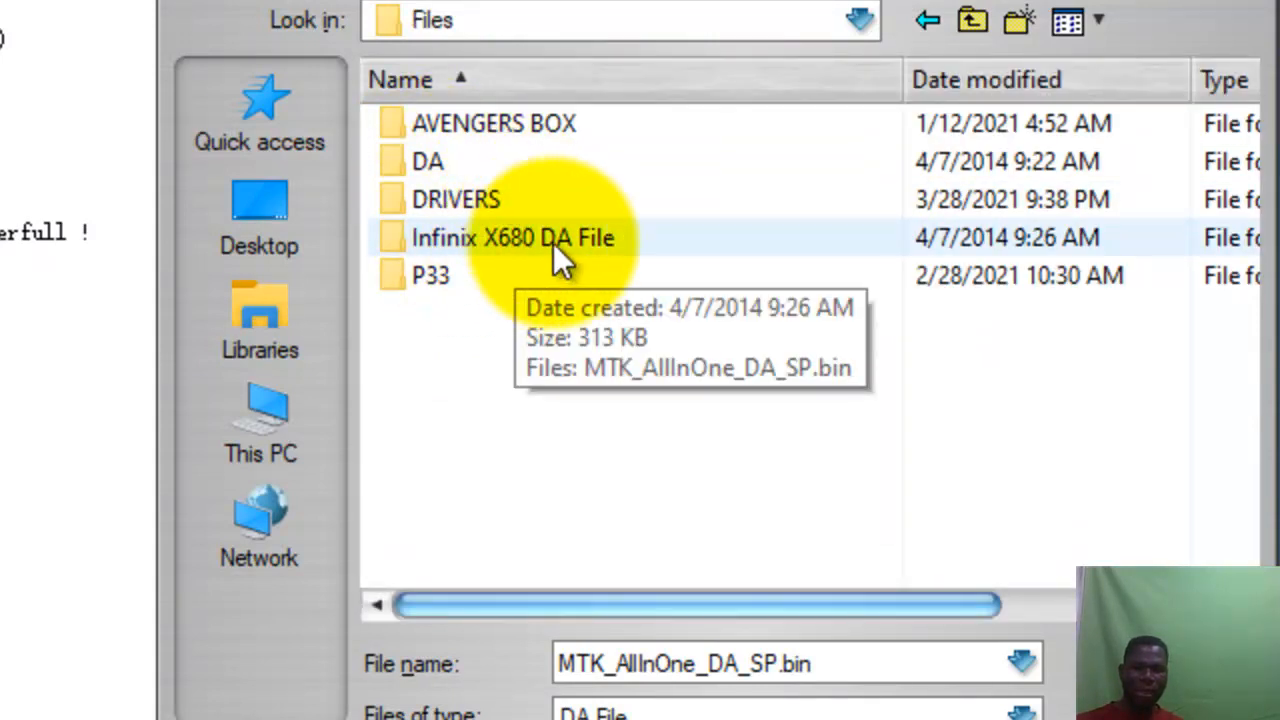
# - Load MTK_AllInOne_DA_SP.bin from the Infinix X680 DA File folder as the DA file
pyautogui.click(512, 237)
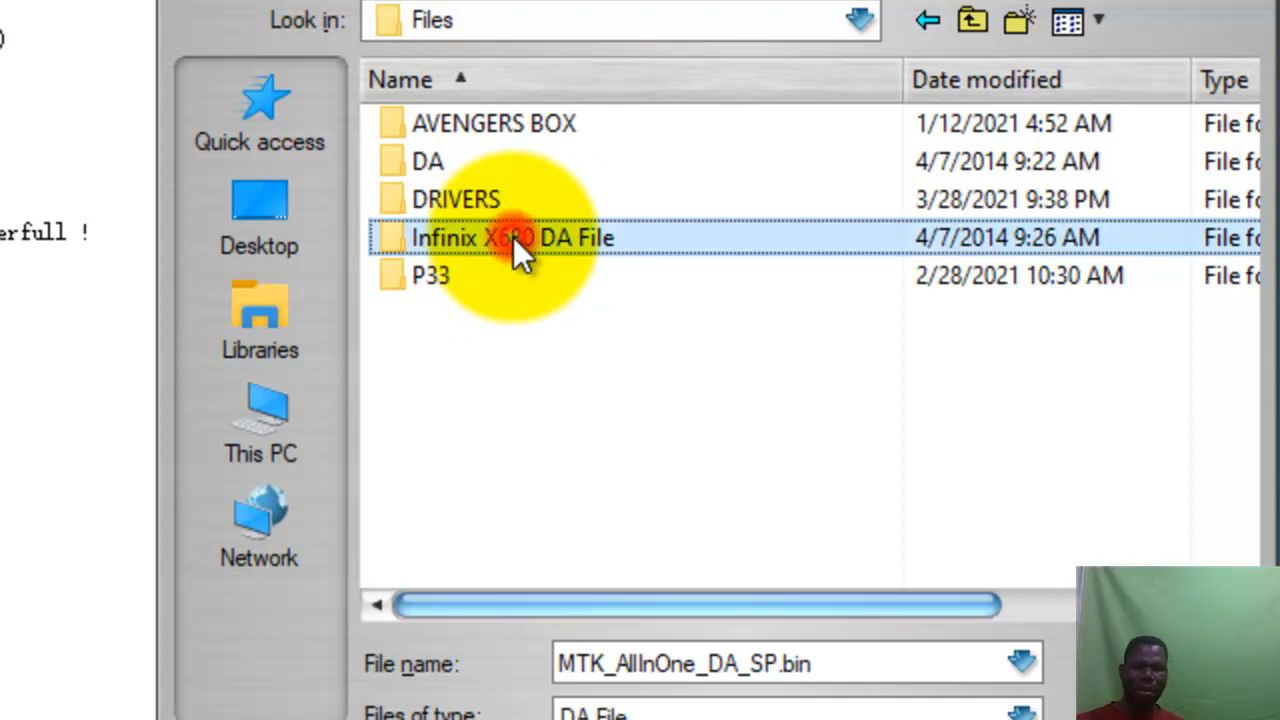
pyautogui.doubleClick(512, 237)
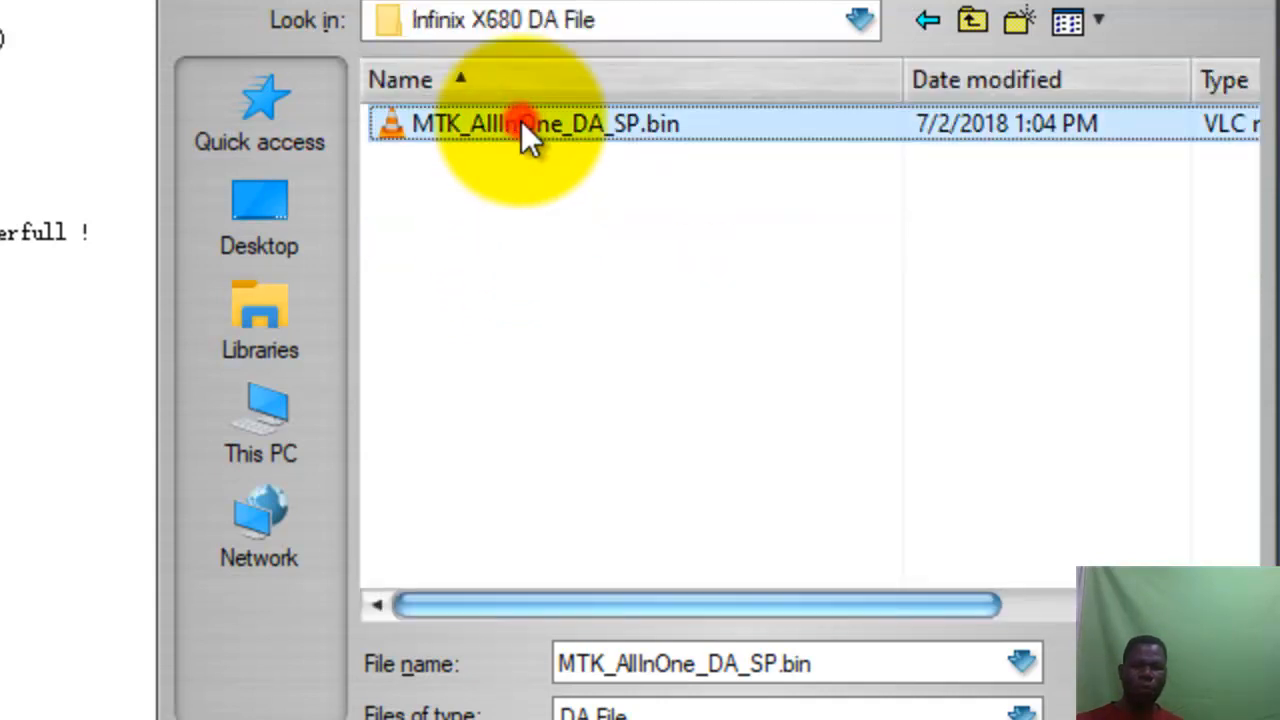
pyautogui.doubleClick(530, 123)
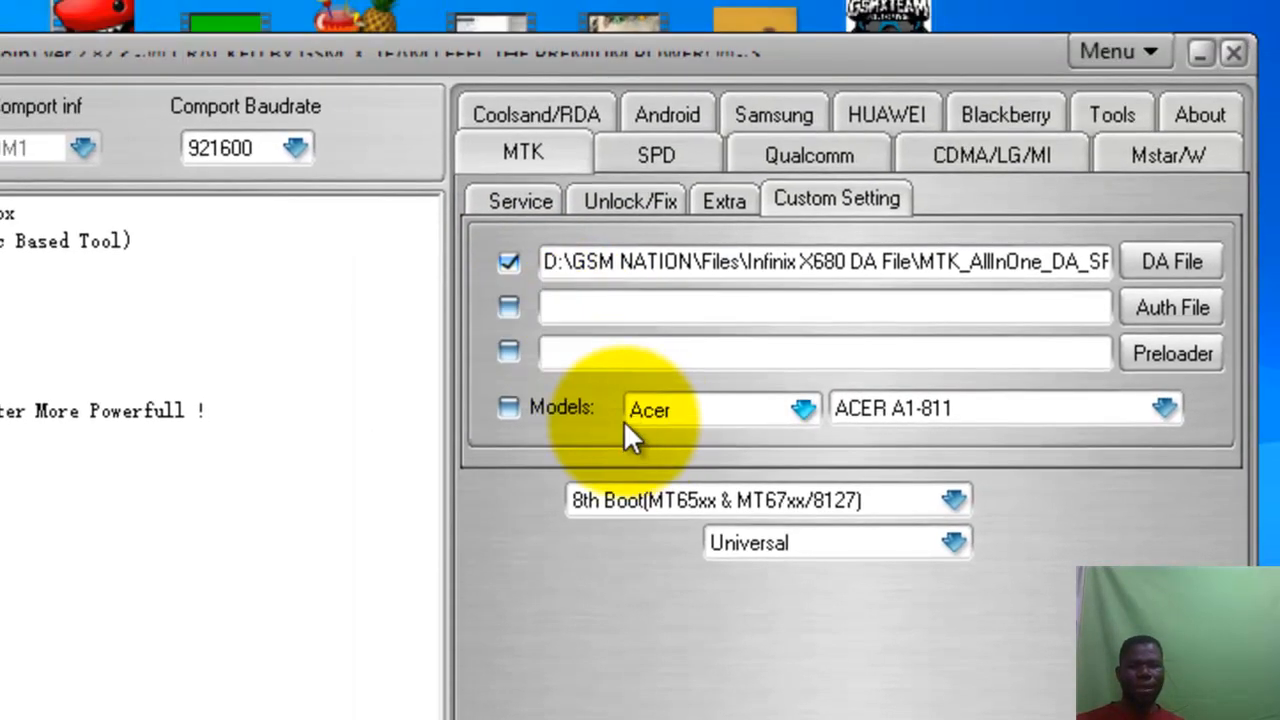
# - Select the Format service, clear Safe Mode, and enable Advanced (FRP)
pyautogui.click(520, 199)
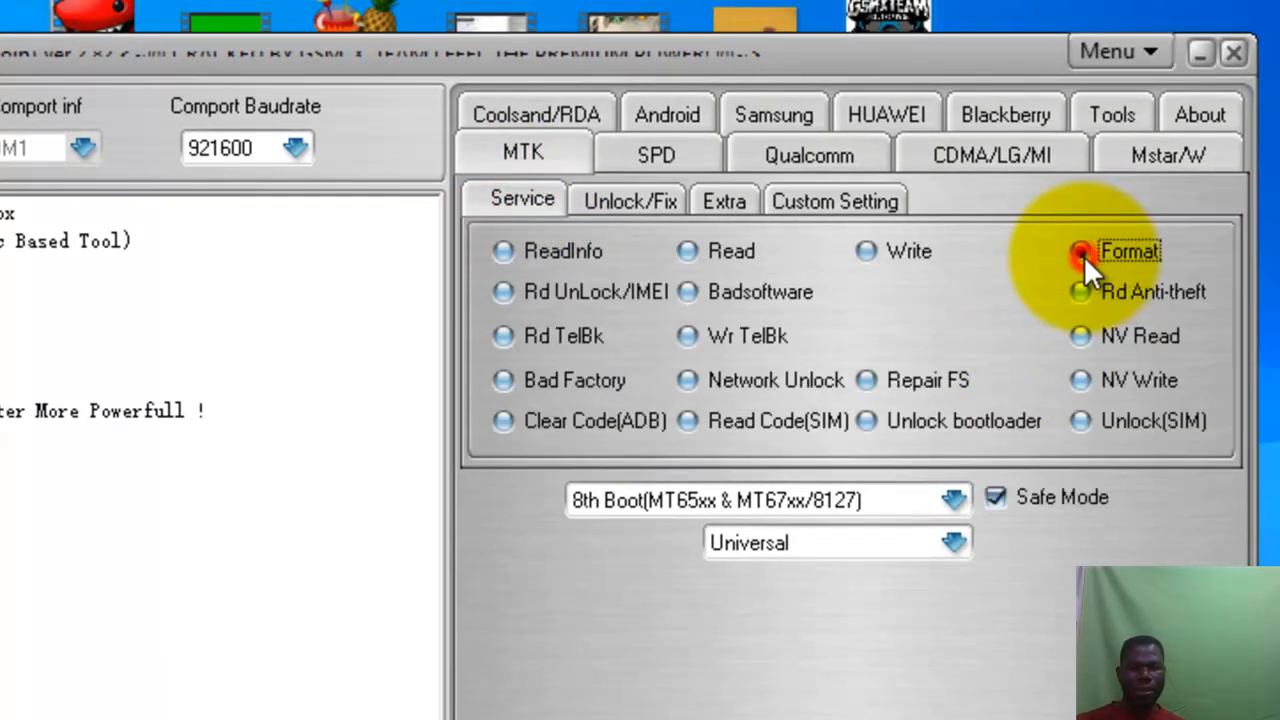
pyautogui.click(1081, 251)
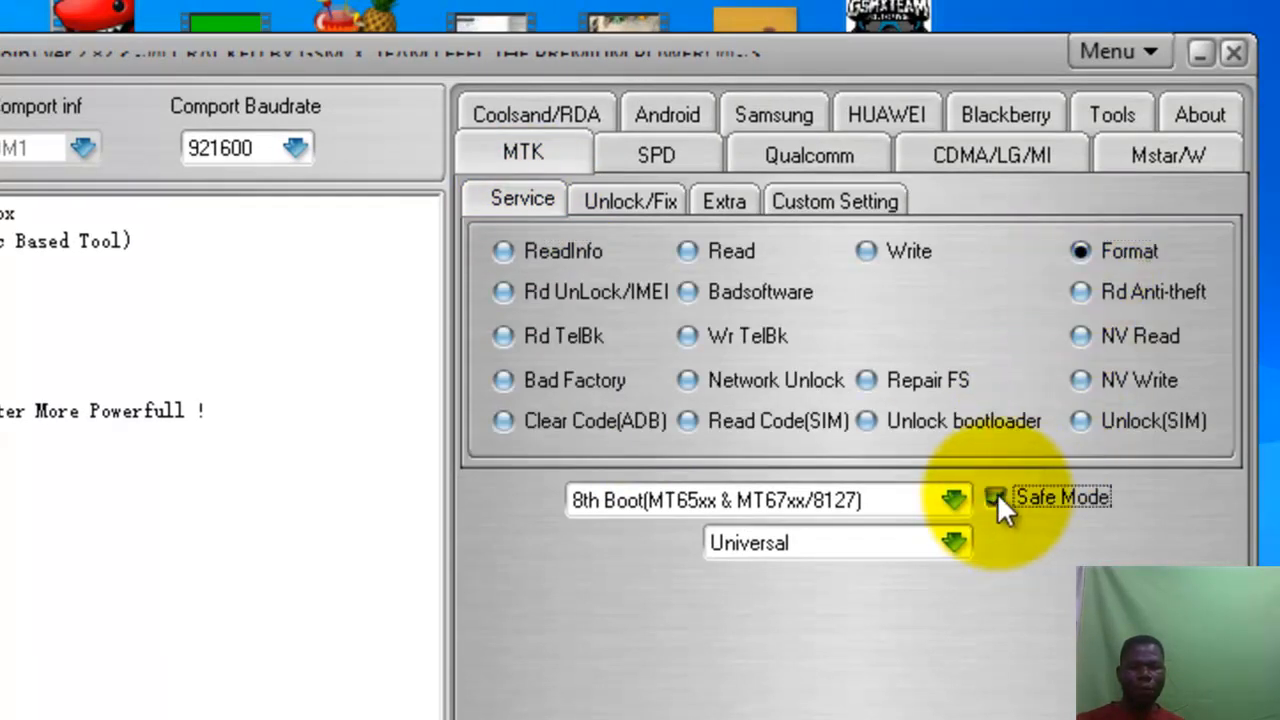
pyautogui.click(996, 497)
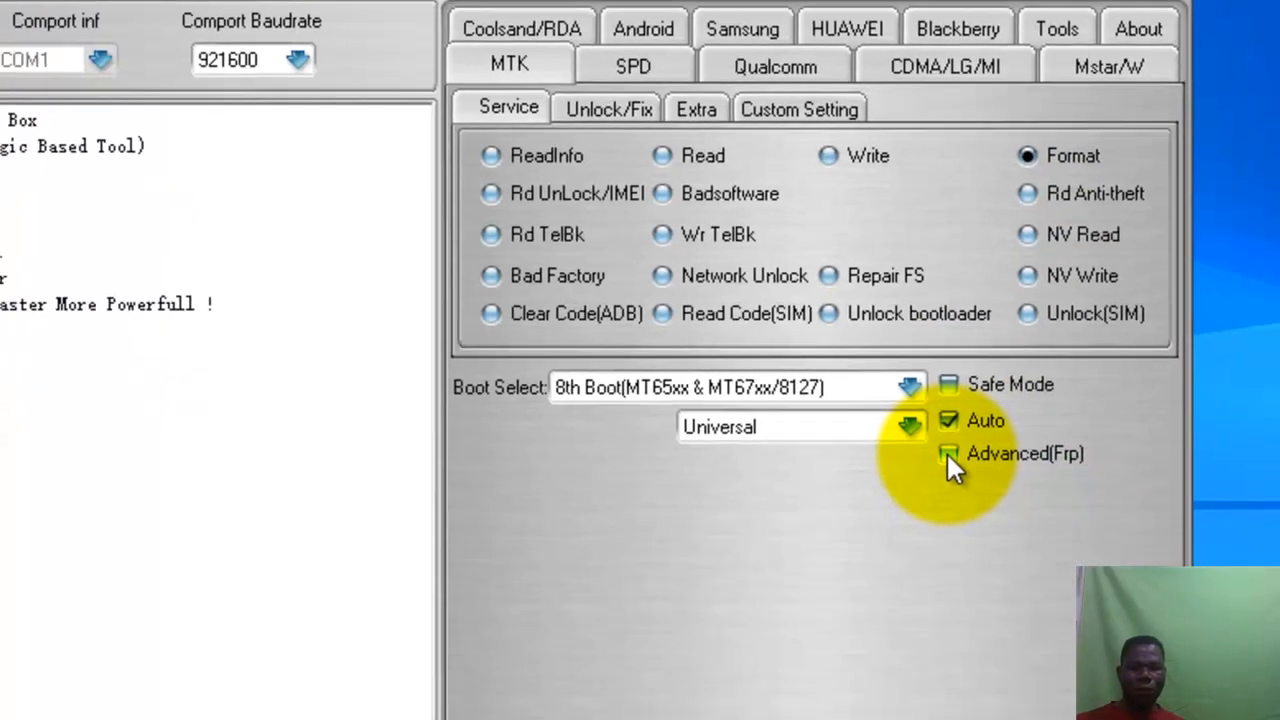
pyautogui.click(948, 453)
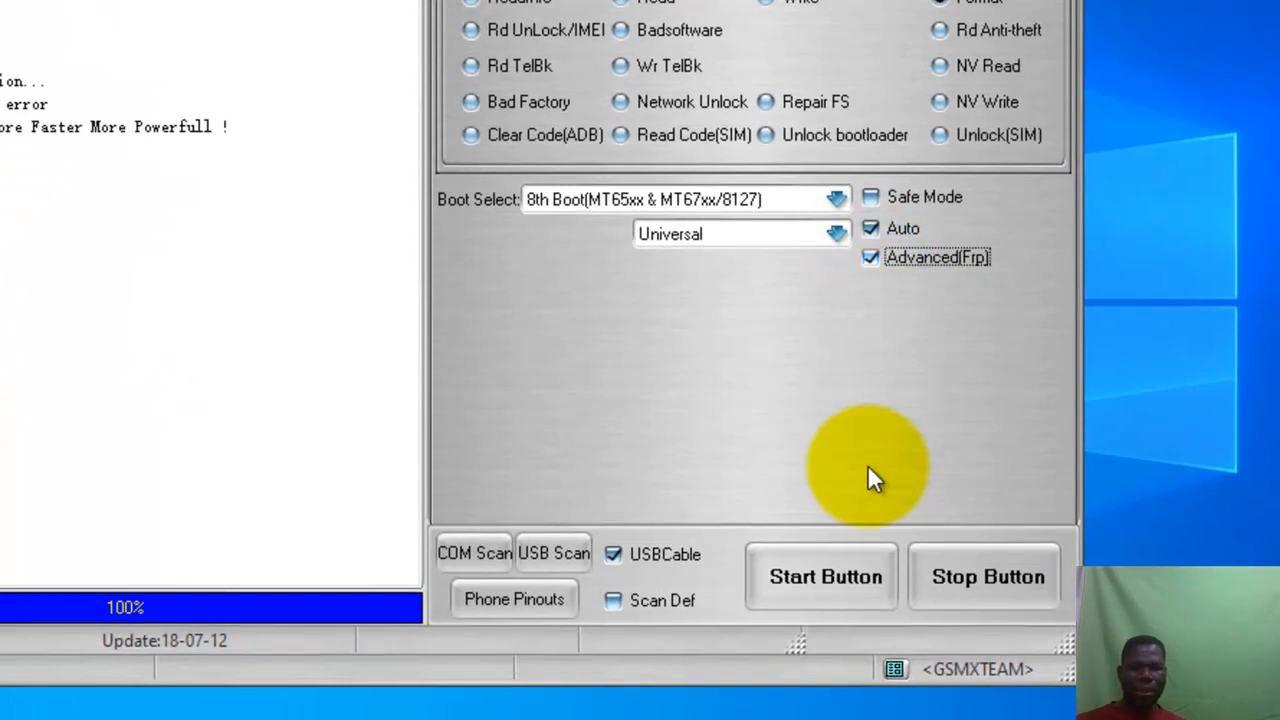
# - Start the MTK format and decline backing up flash first
pyautogui.click(825, 576)
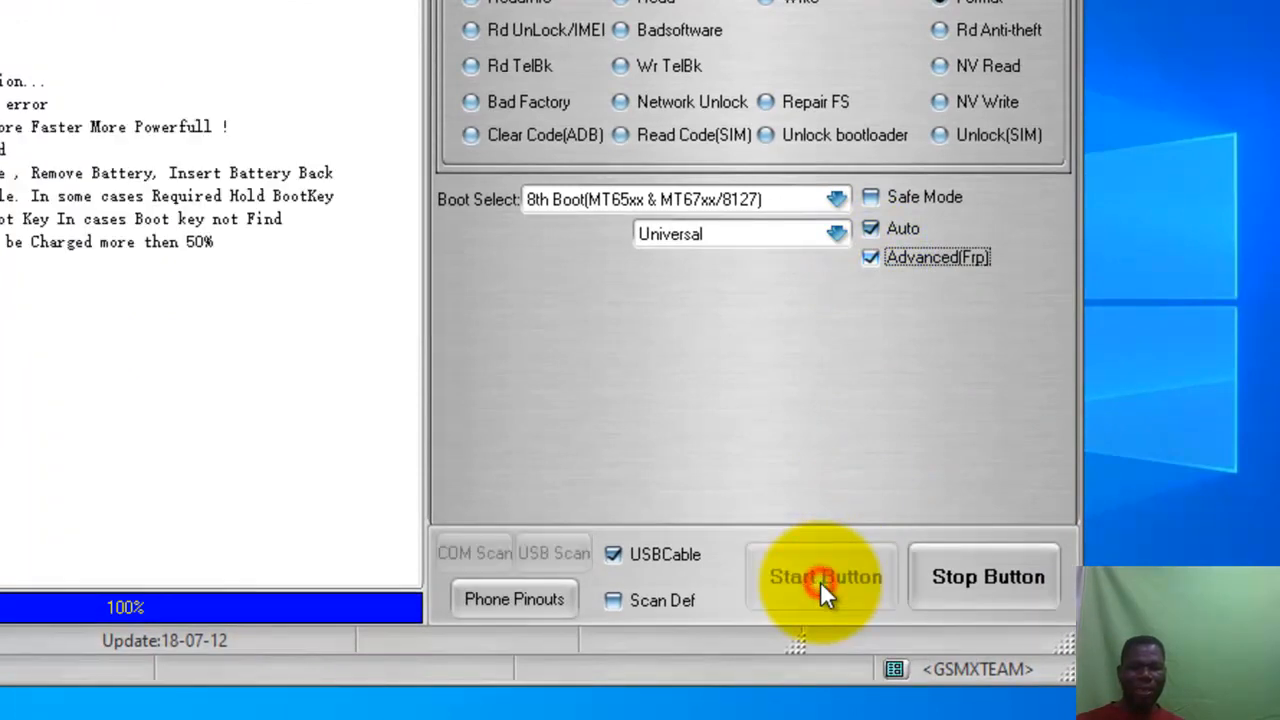
pyautogui.click(824, 576)
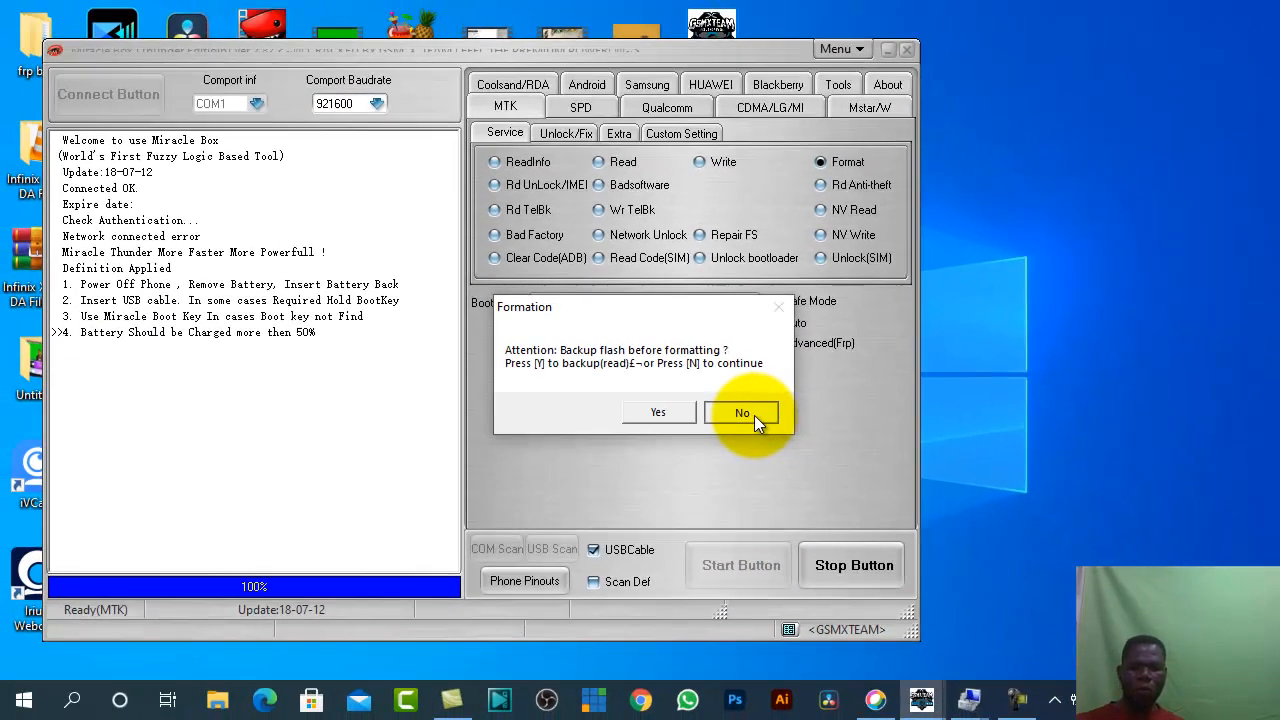
pyautogui.click(742, 412)
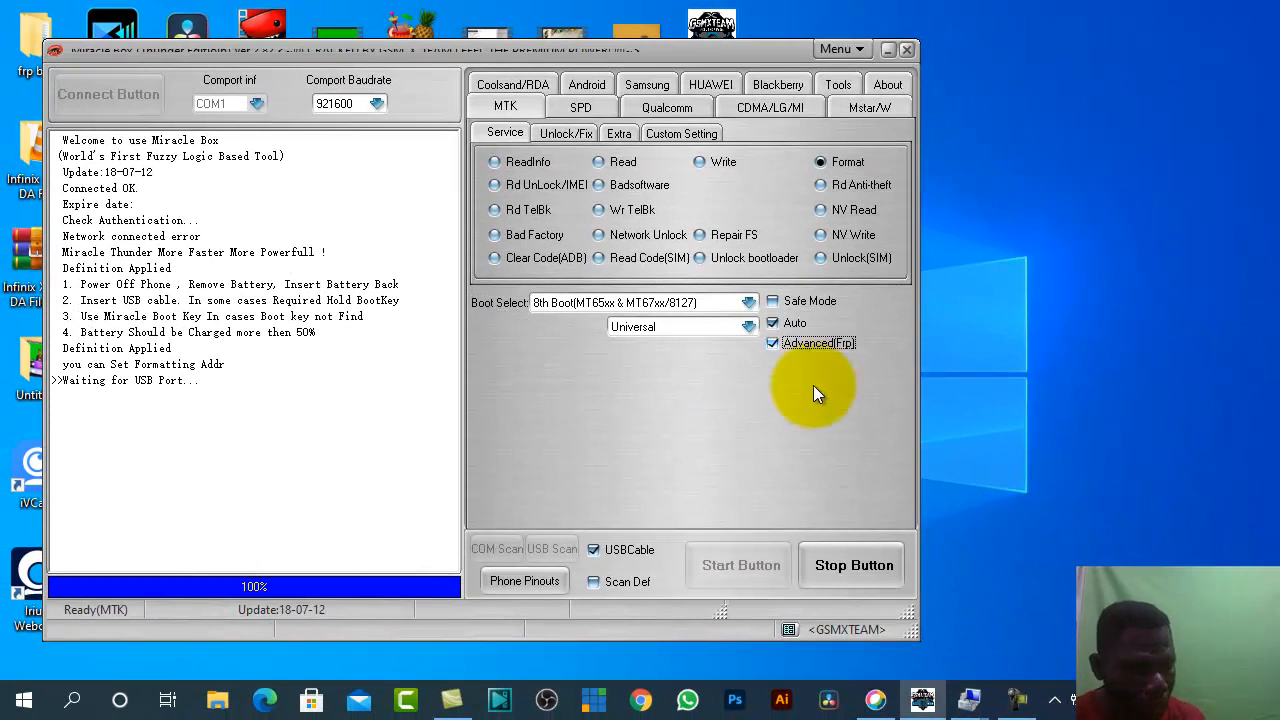
pyautogui.moveTo(1110, 305)
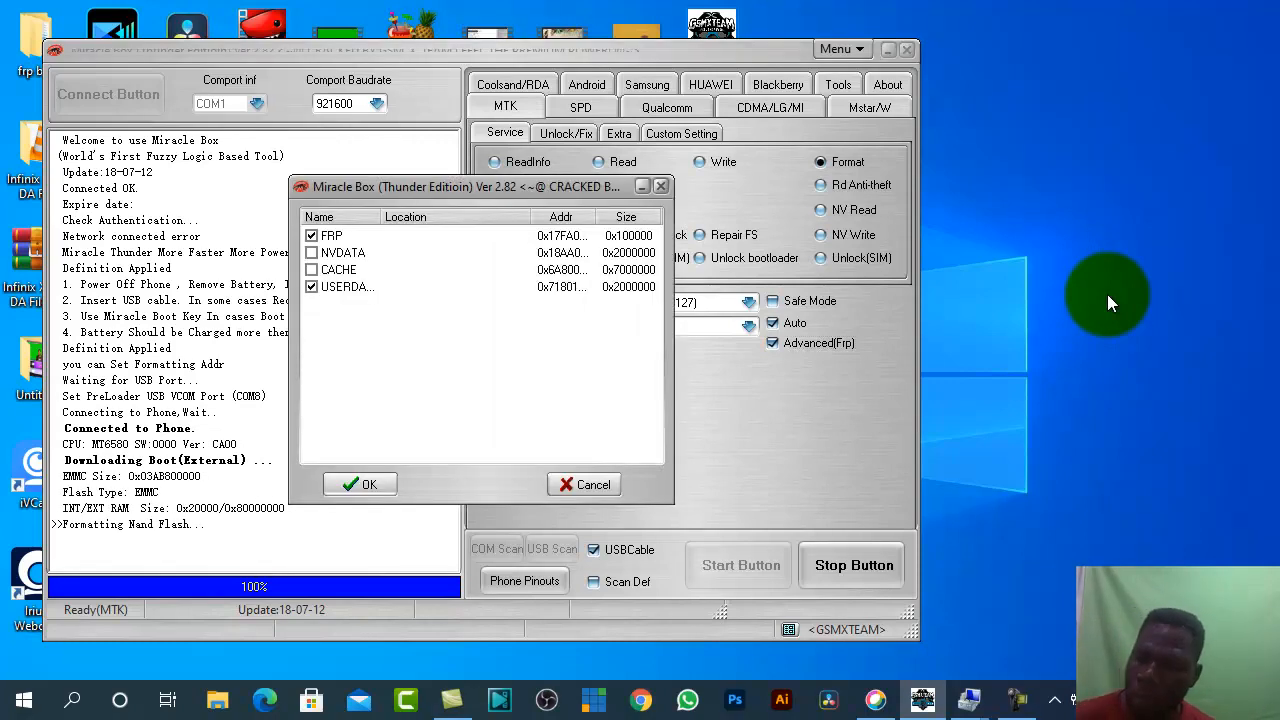
pyautogui.moveTo(1048, 328)
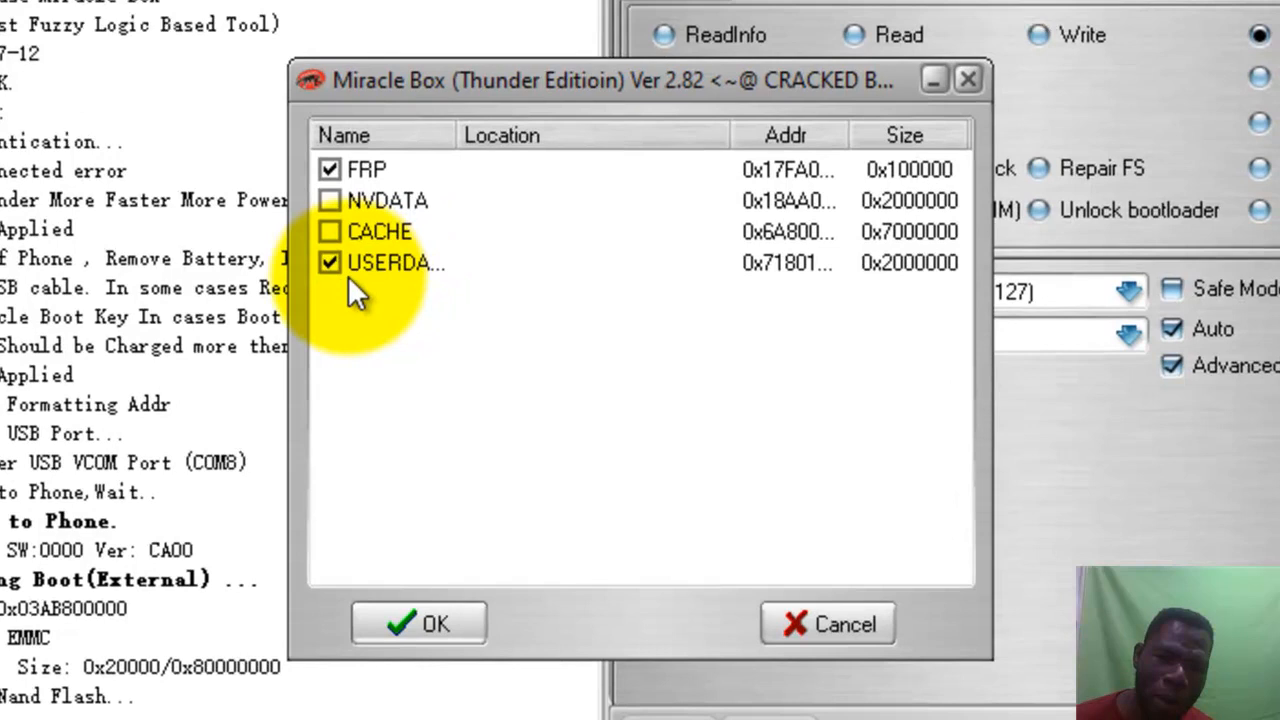
# - Keep only FRP and USERDATA checked in the partition list, leaving NVDATA and CACHE unchecked
pyautogui.click(329, 262)
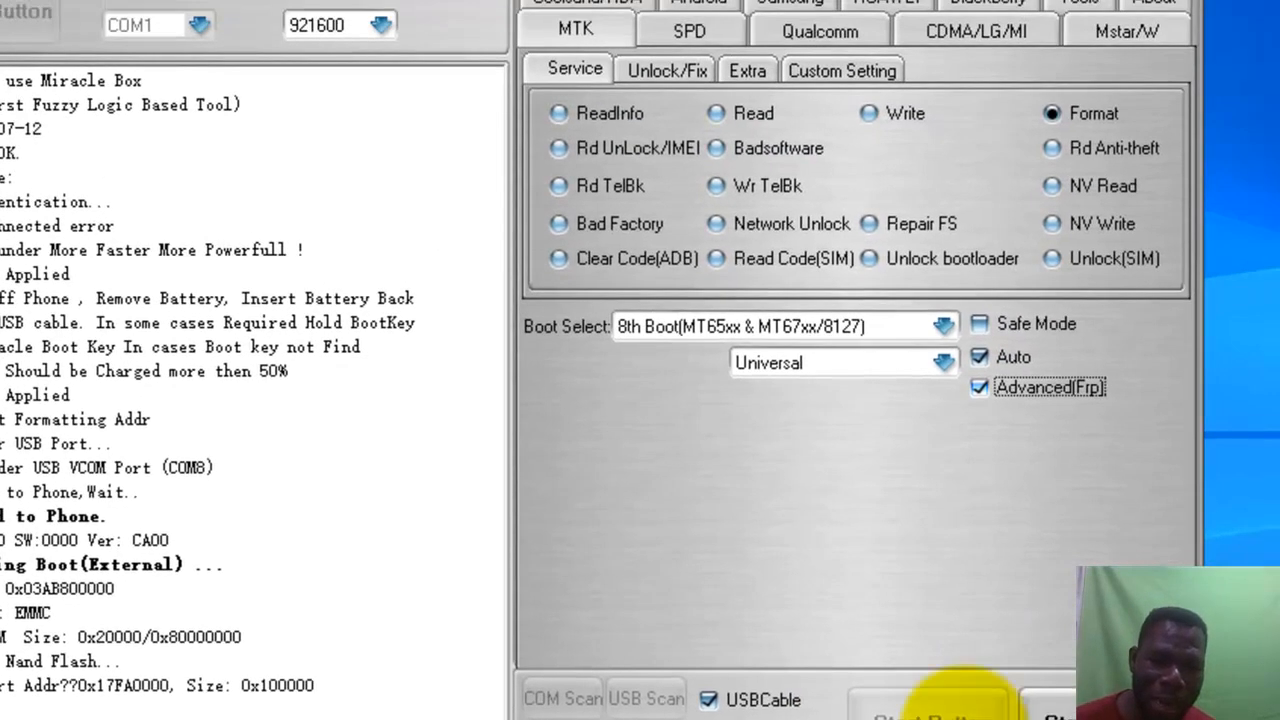
pyautogui.moveTo(980, 585)
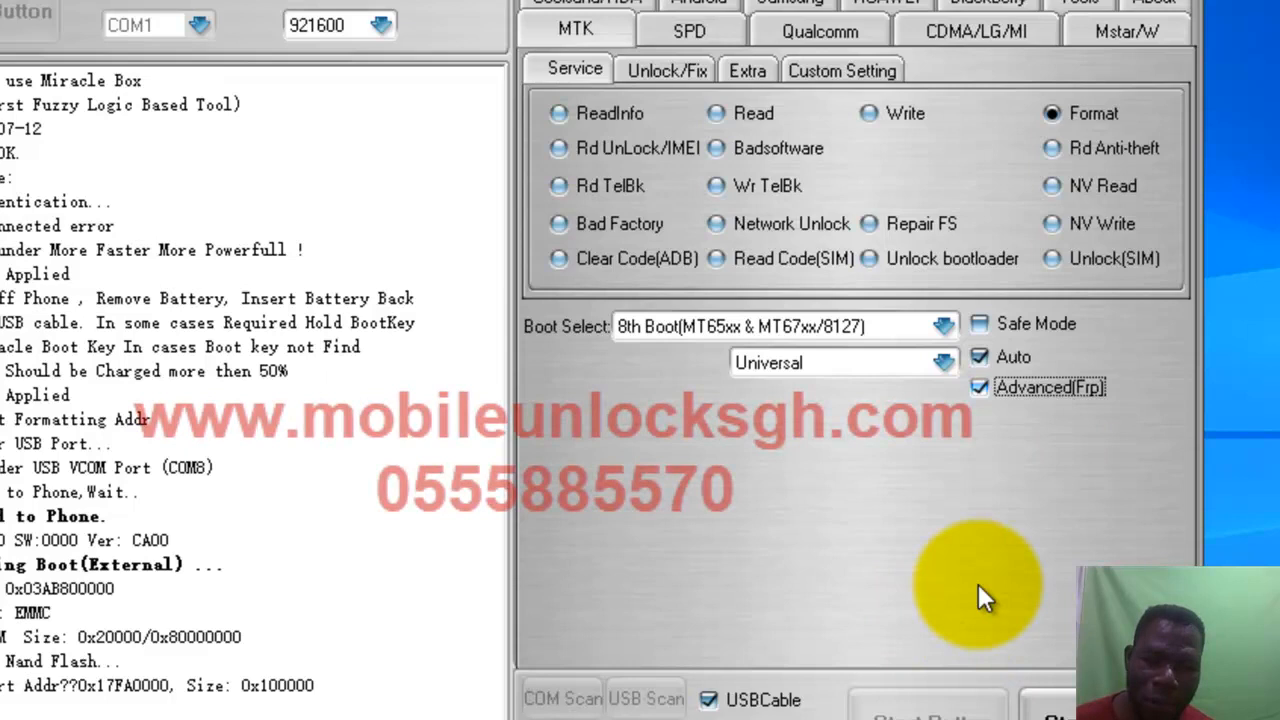
pyautogui.moveTo(1045, 595)
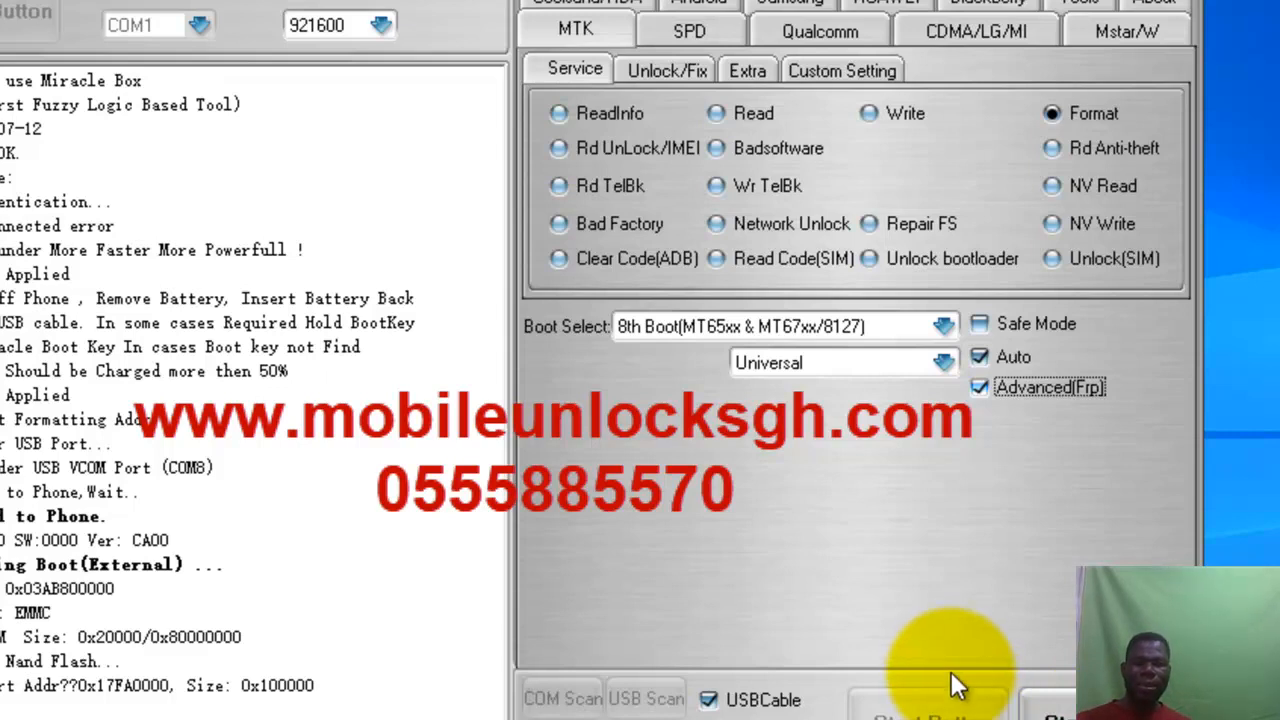
pyautogui.moveTo(975, 560)
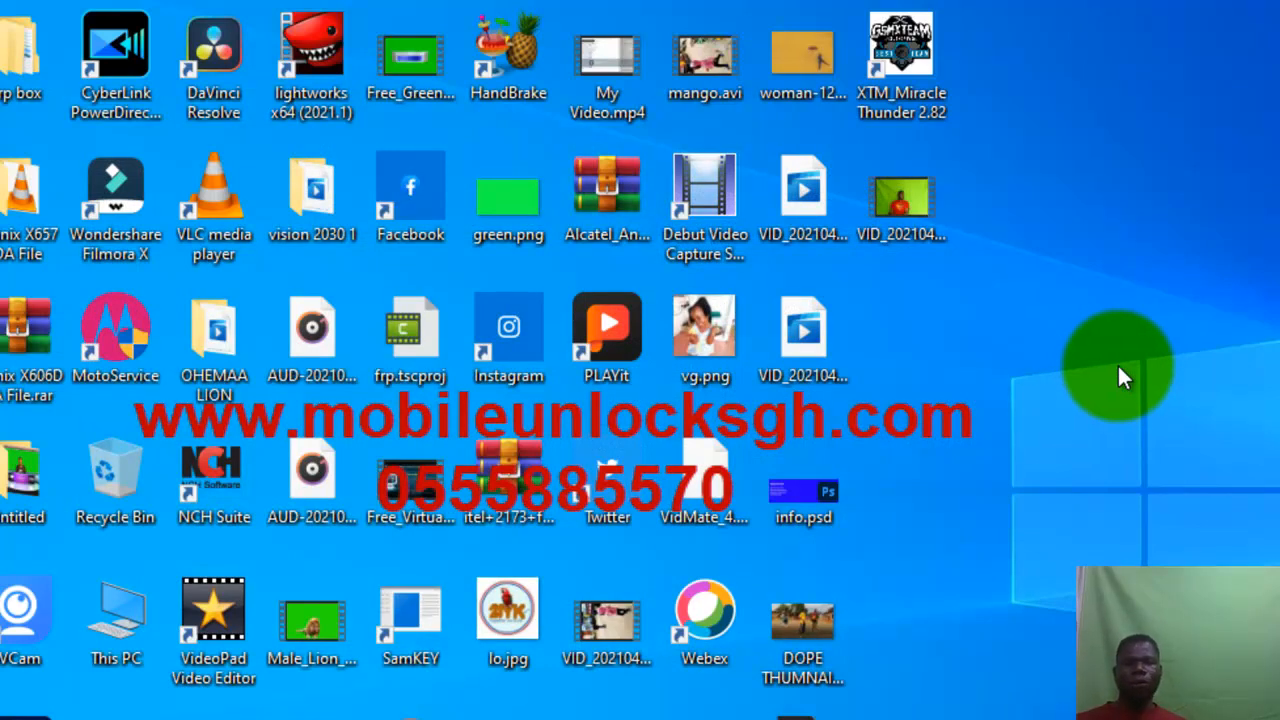
pyautogui.moveTo(640, 430)
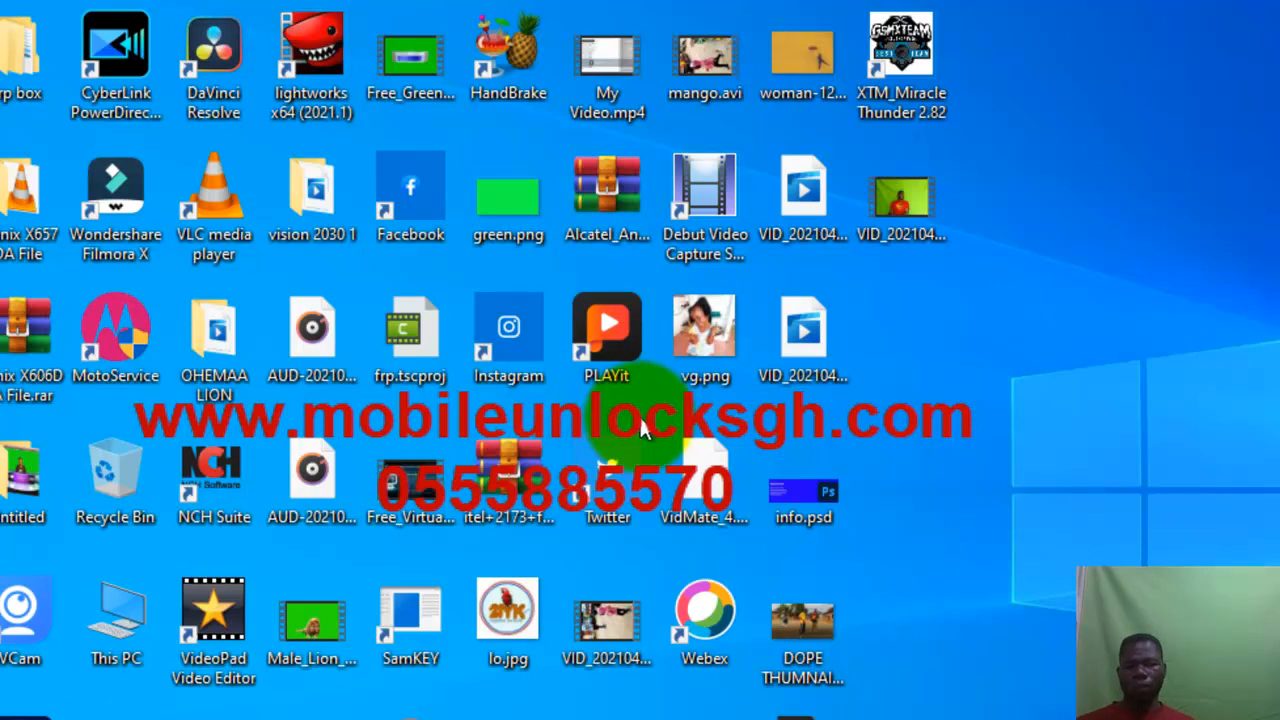
pyautogui.moveTo(940, 445)
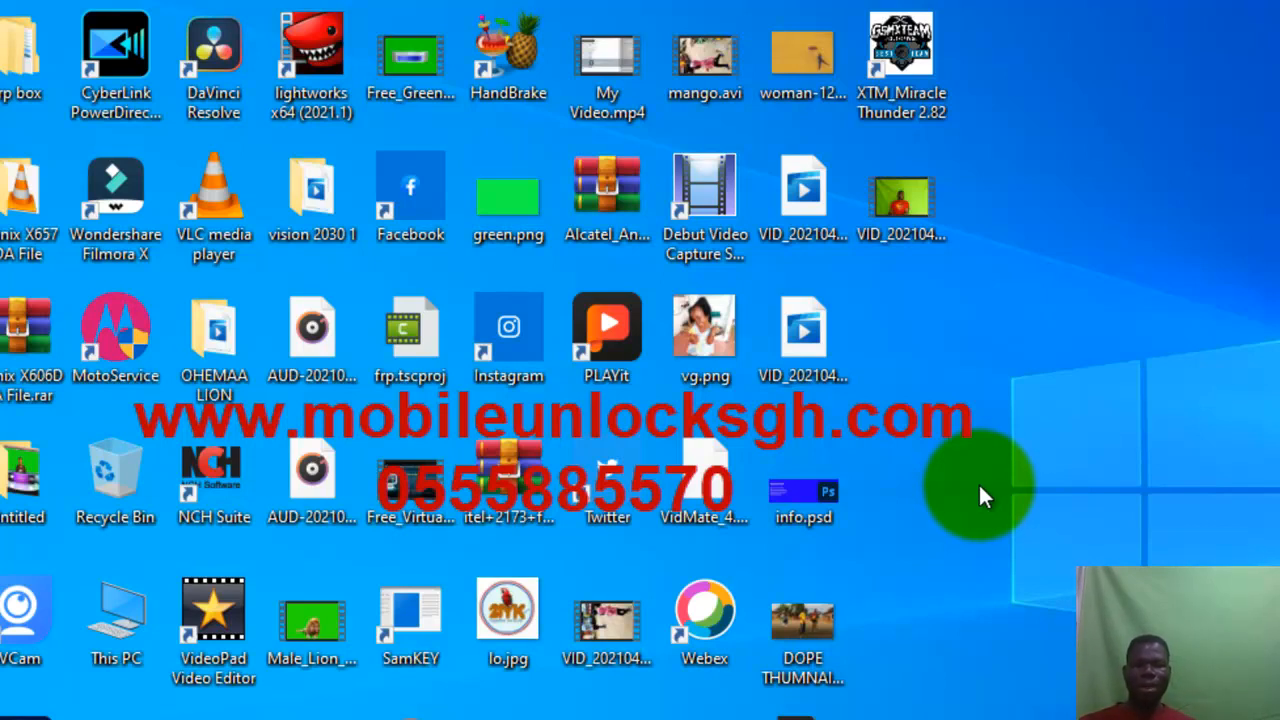
pyautogui.moveTo(960, 550)
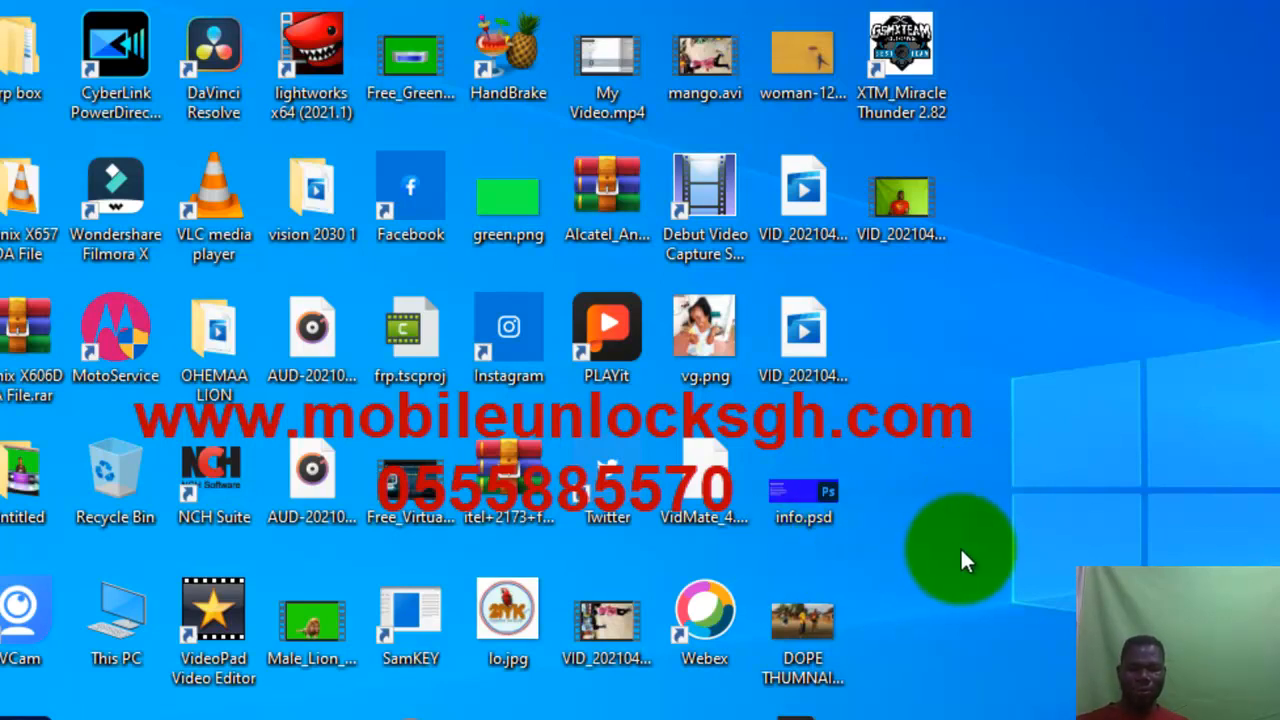
pyautogui.moveTo(890, 600)
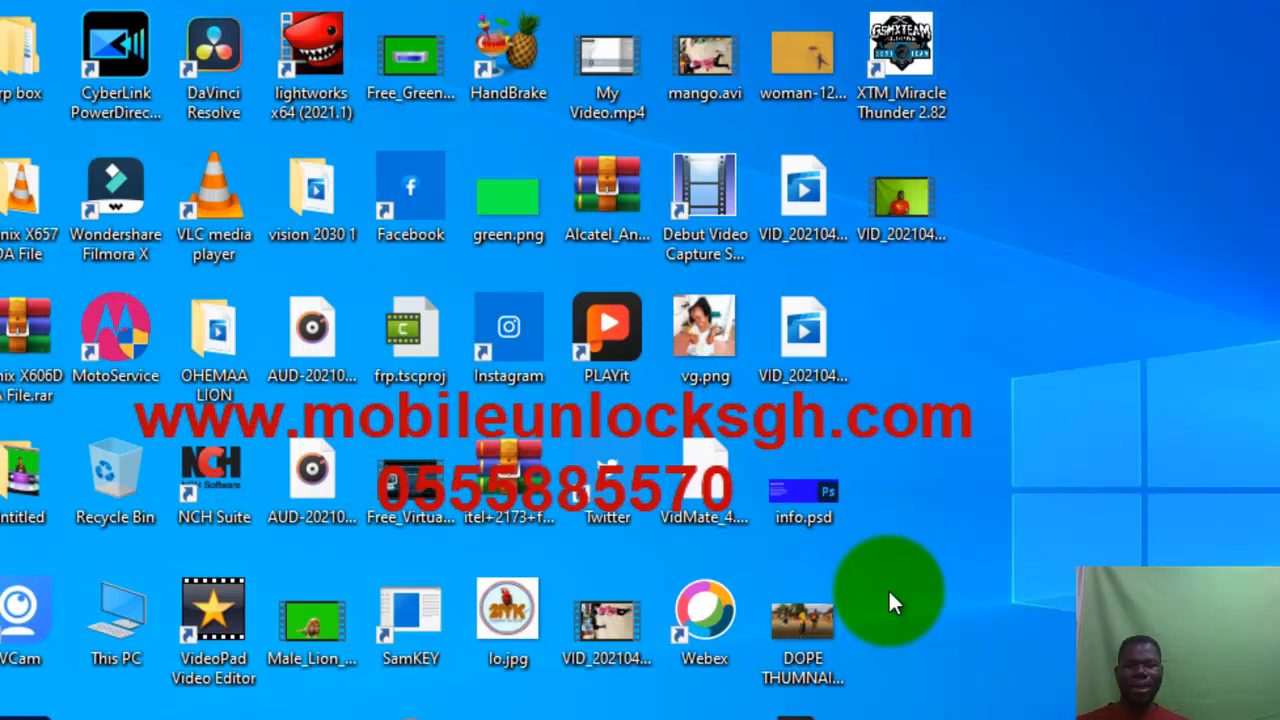
pyautogui.moveTo(900, 590)
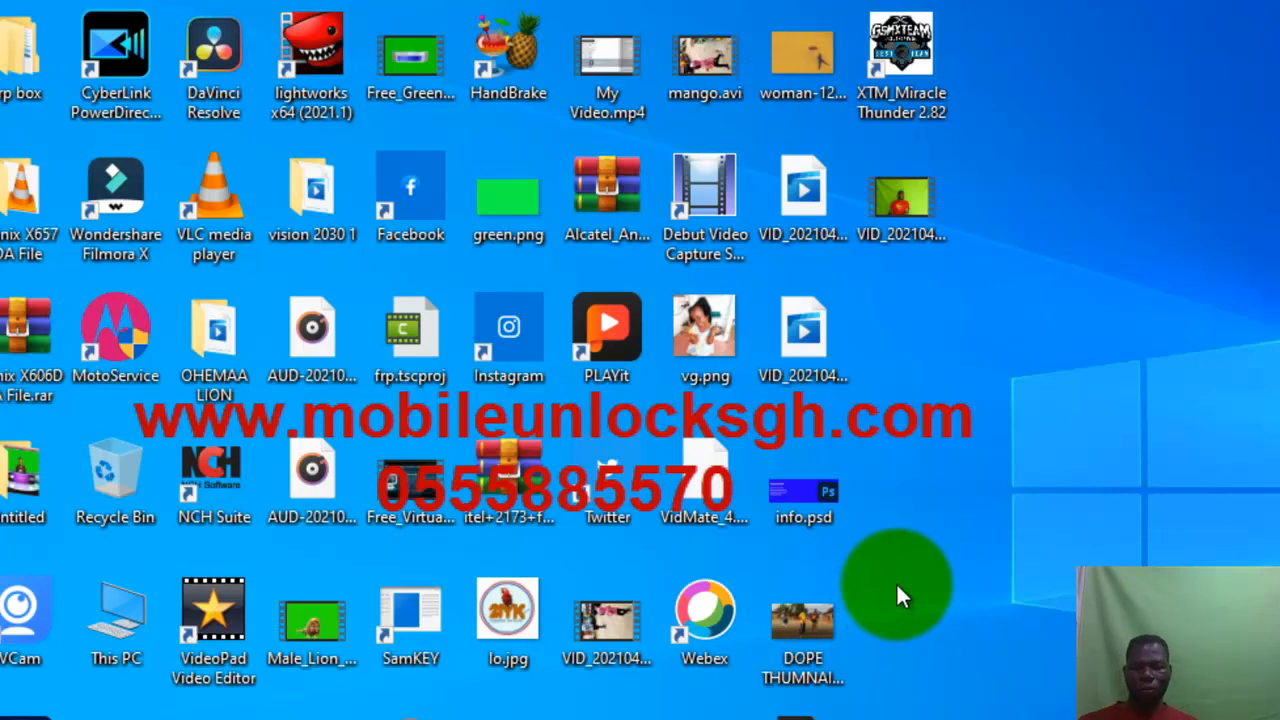